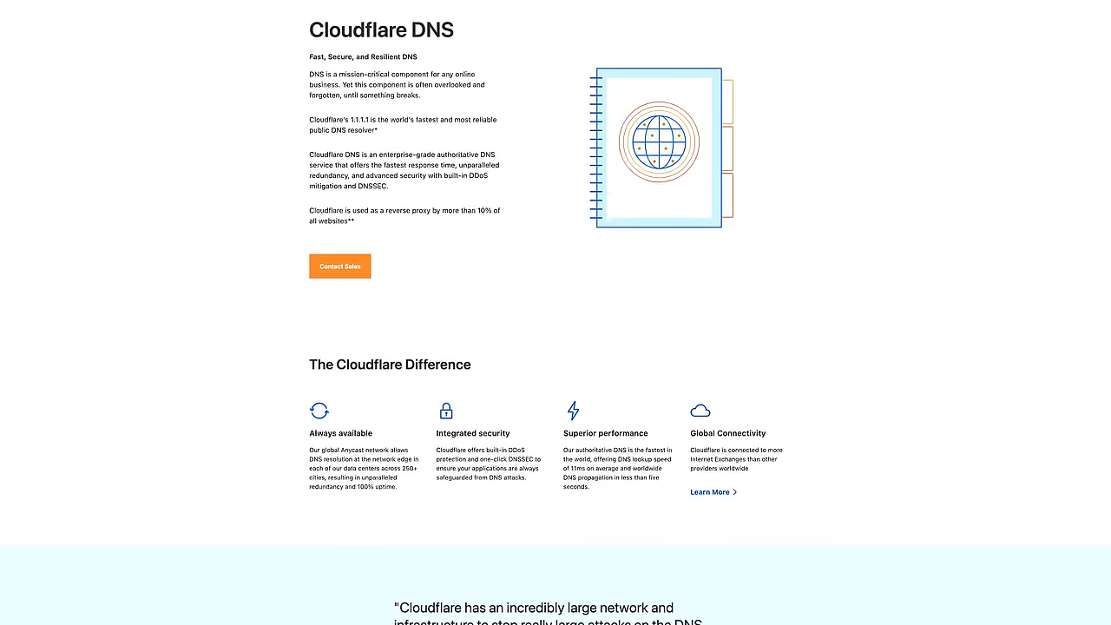
scroll("down", 3)
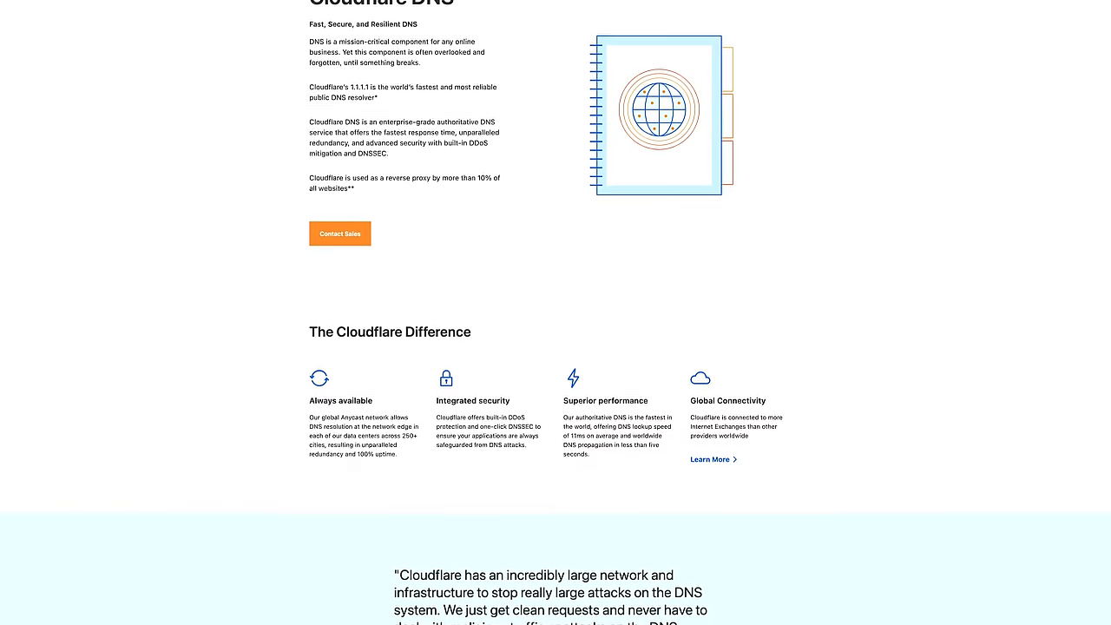